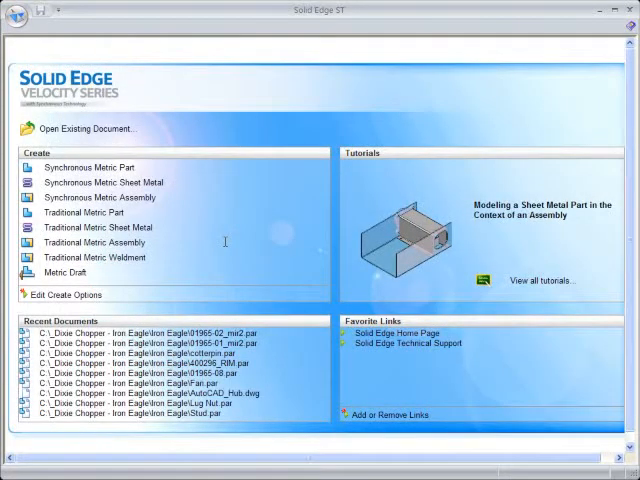
mouse_move(108, 132)
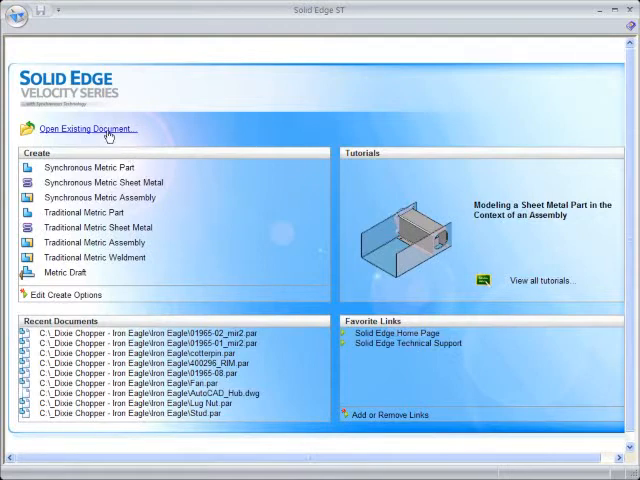
Browse for an existing file, filter to AutoCAD documents (*.dwg), and pick AutoCAD_Hub.dwg
click(87, 128)
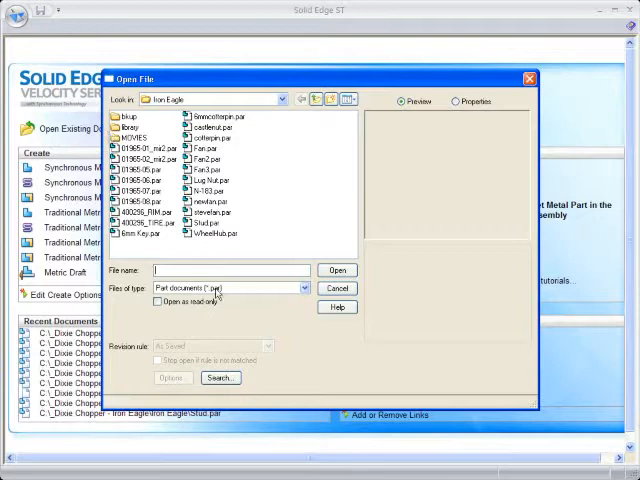
click(301, 288)
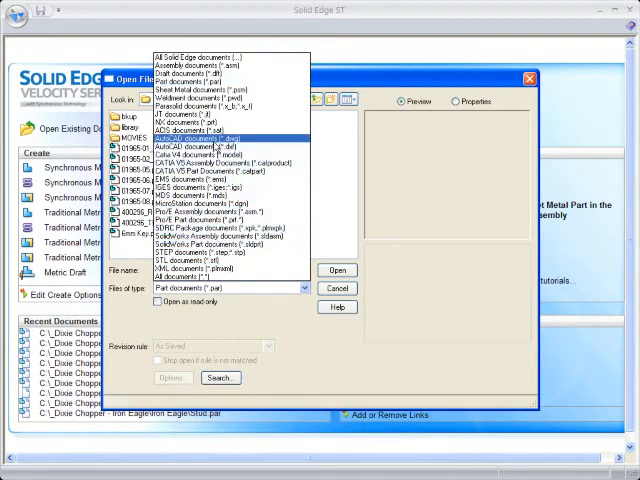
click(205, 138)
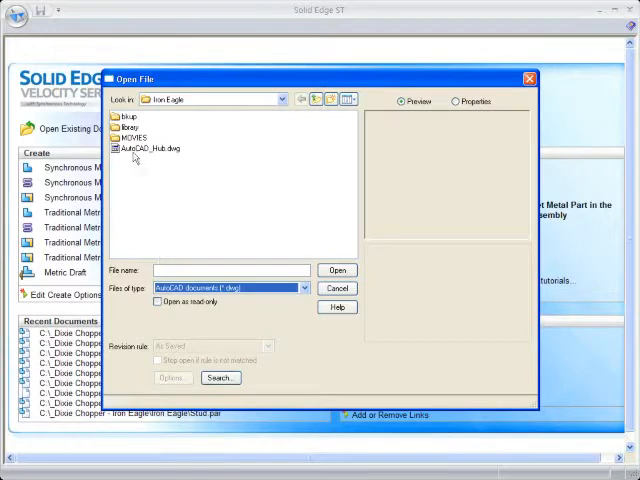
click(148, 148)
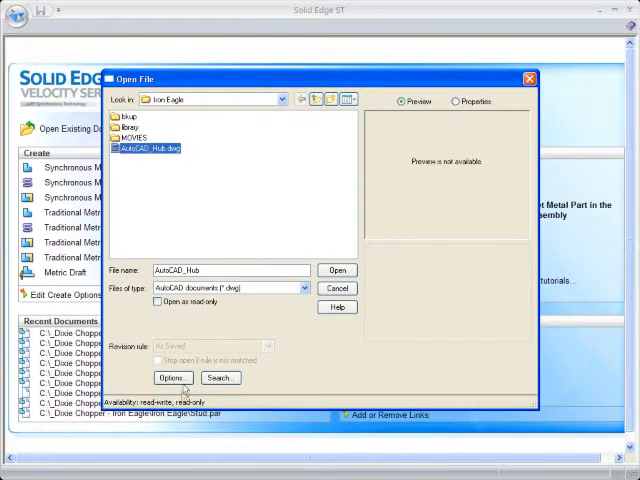
In the AutoCAD translation options, preview the drawing with a white background and translate it
click(337, 270)
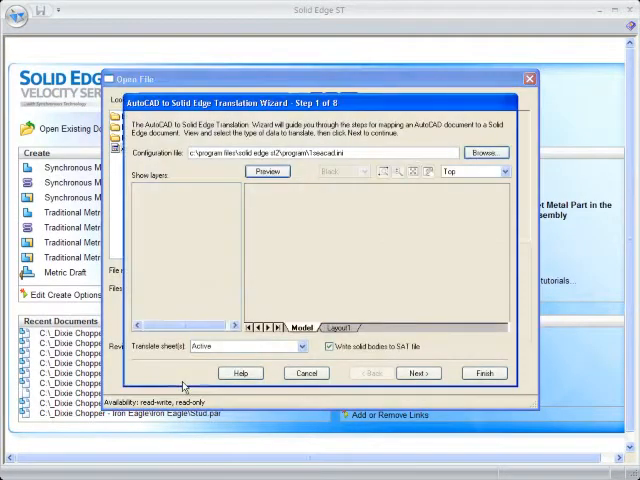
click(267, 171)
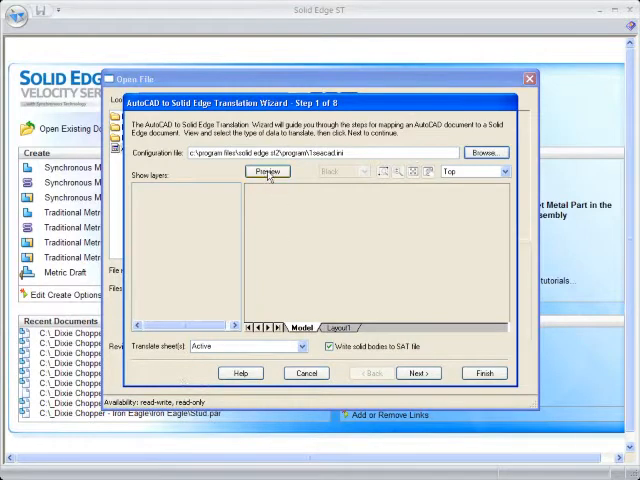
click(268, 171)
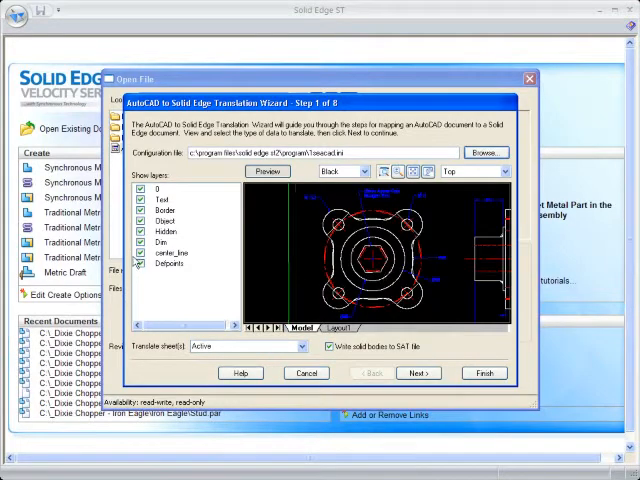
click(143, 241)
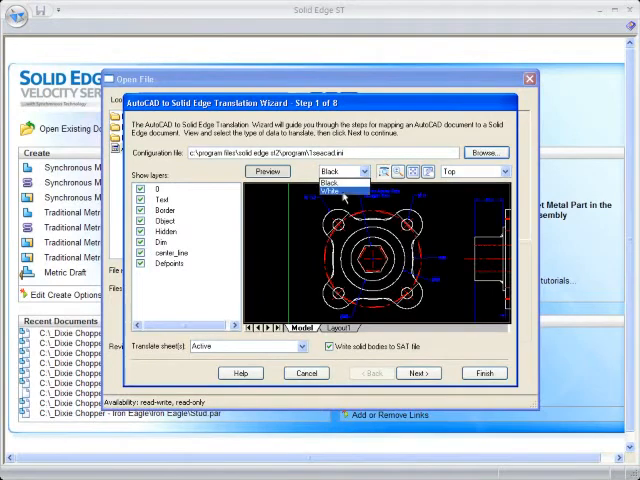
click(340, 189)
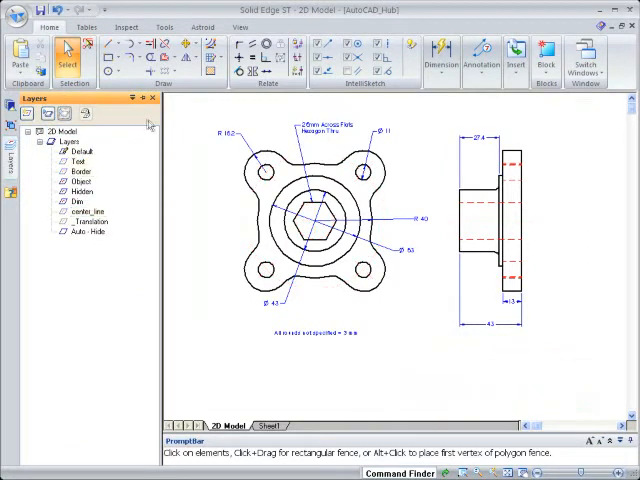
Create 3D from the drawing using the side view as primary and the front view added
click(163, 27)
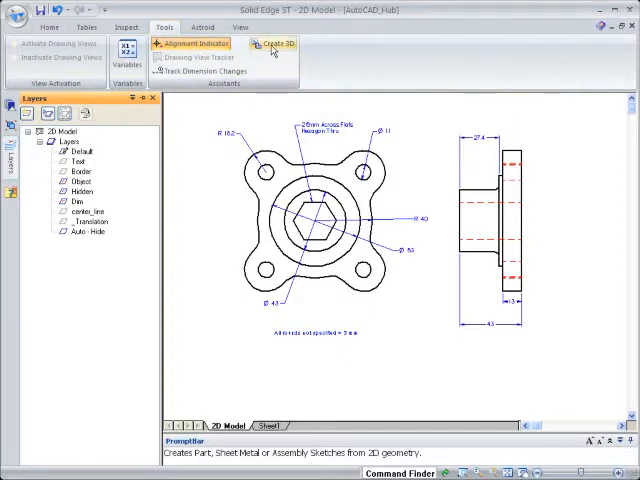
click(276, 44)
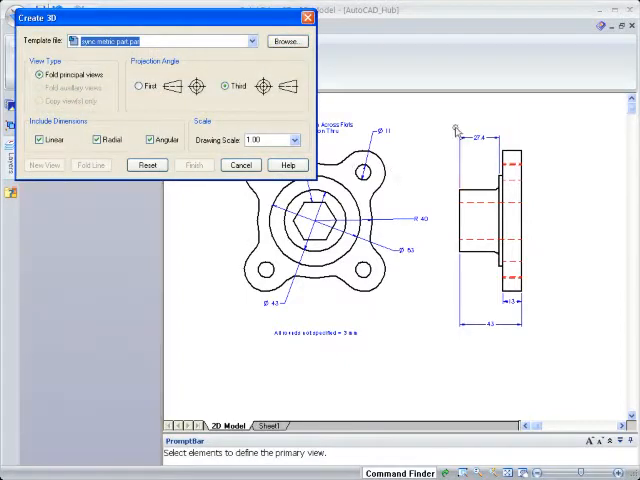
click(485, 240)
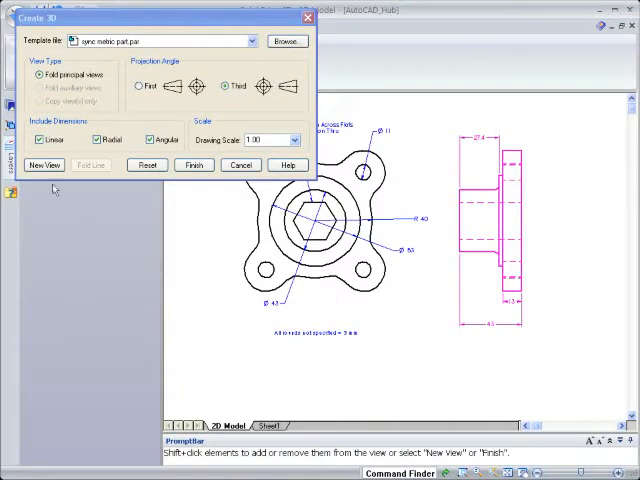
click(44, 165)
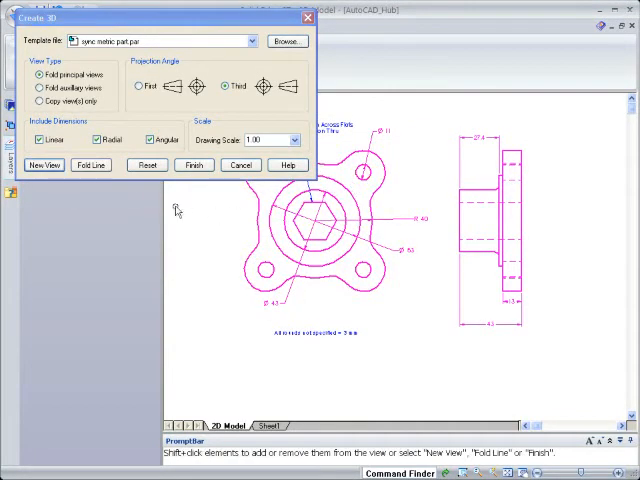
click(91, 165)
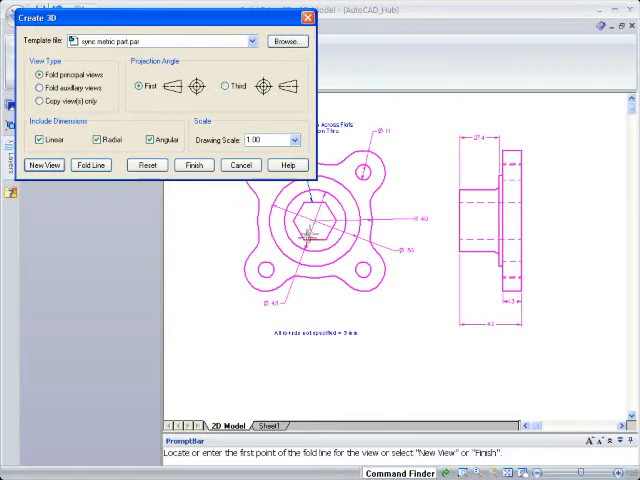
click(315, 250)
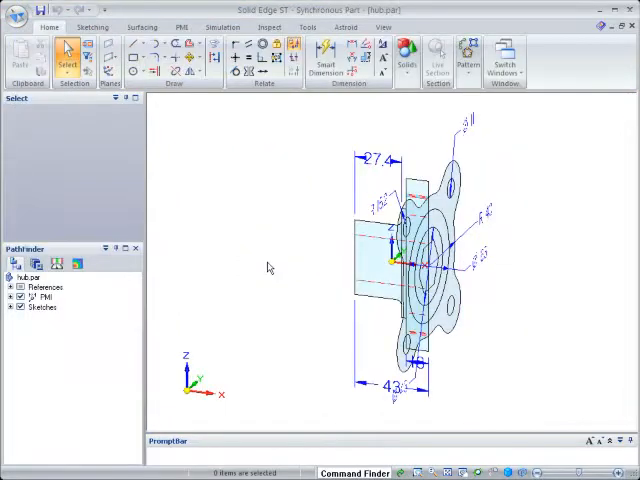
Extrude three protrusions, round the boss-to-flange edge, and return to Select
click(16, 297)
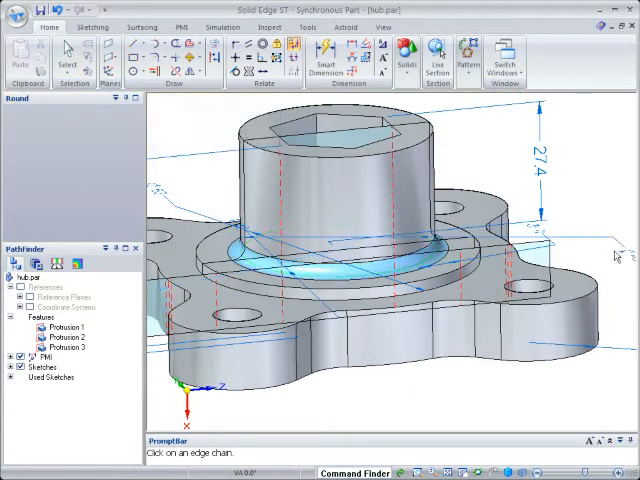
click(70, 60)
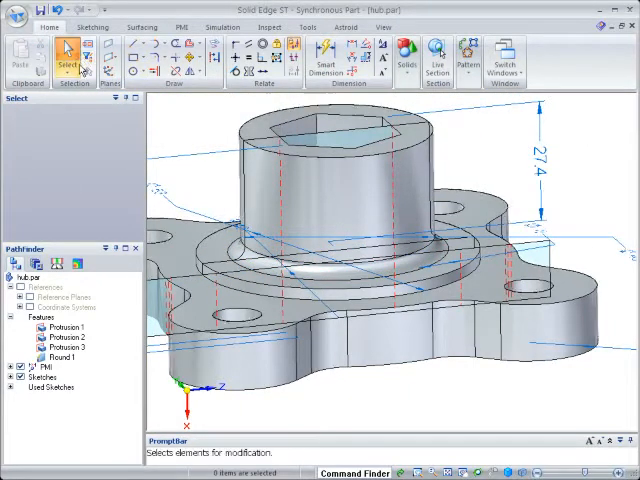